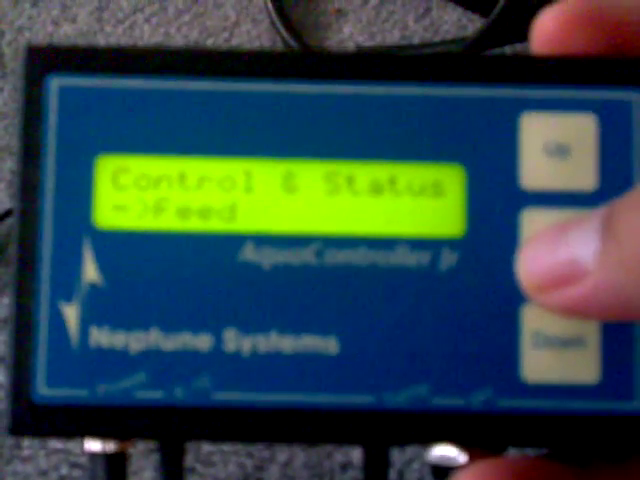
{"action": "left_click", "coordinate": [550, 218]}
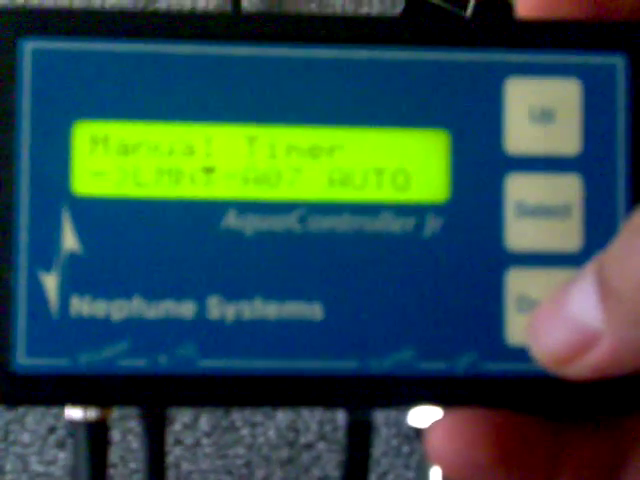